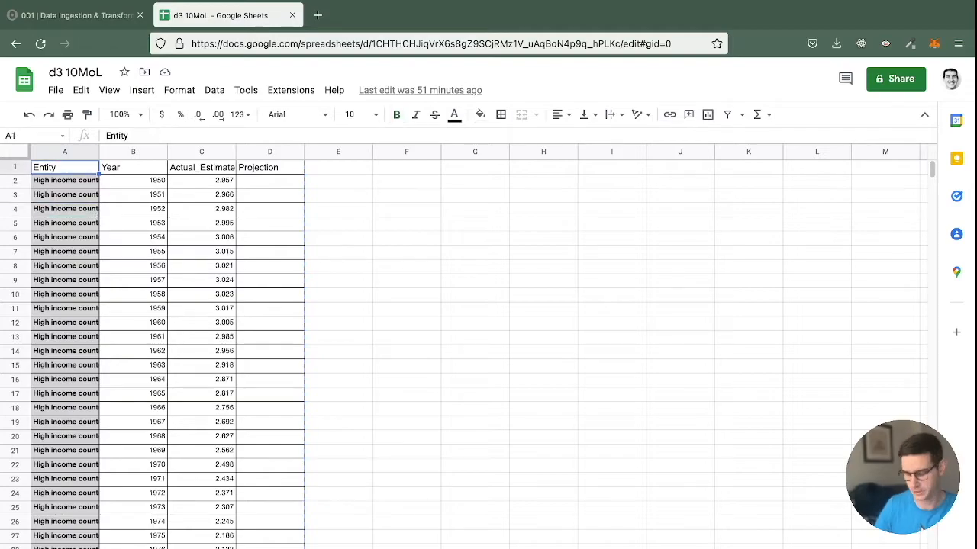
# Select the fertility table A1:D451, headers Entity through Projection, and copy it
pyautogui.moveTo(44, 167); pyautogui.dragTo(269, 168)
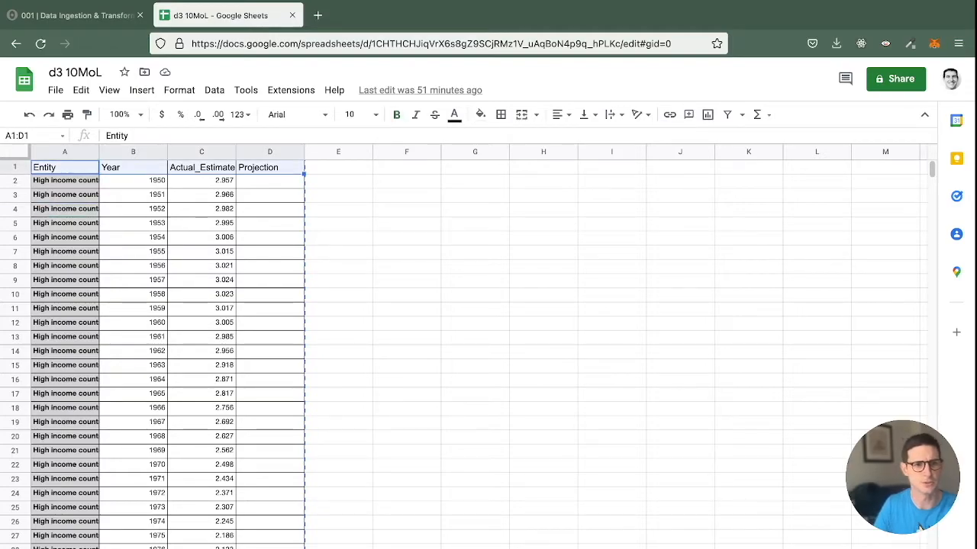
pyautogui.click(132, 167)
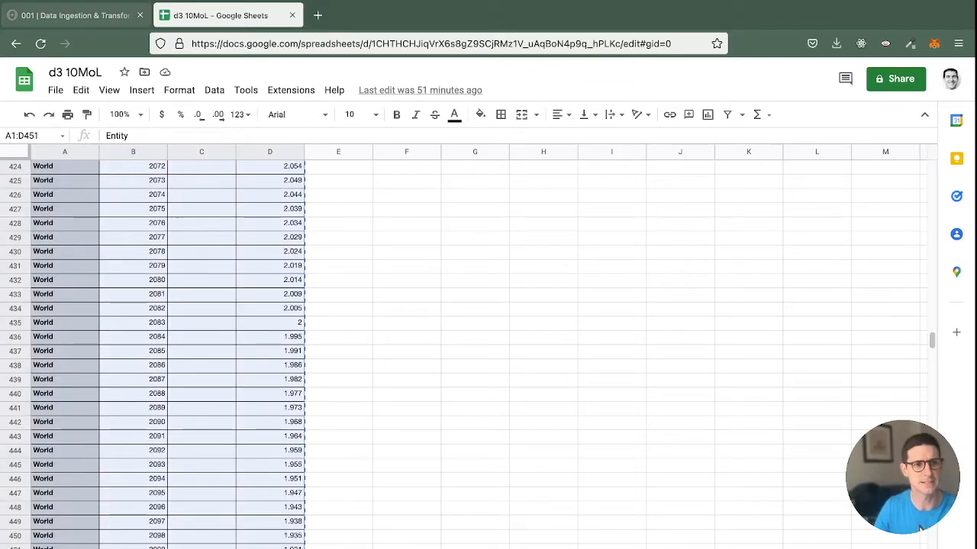
# Paste the tab-separated fertility table into the rawData cell inside backticks and begin tsvData
pyautogui.click(73, 15)
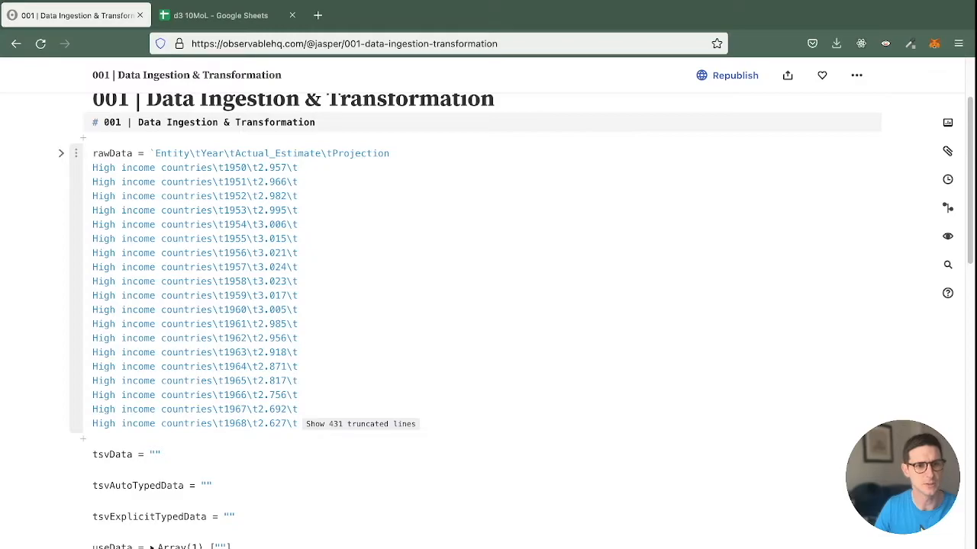
pyautogui.click(60, 153)
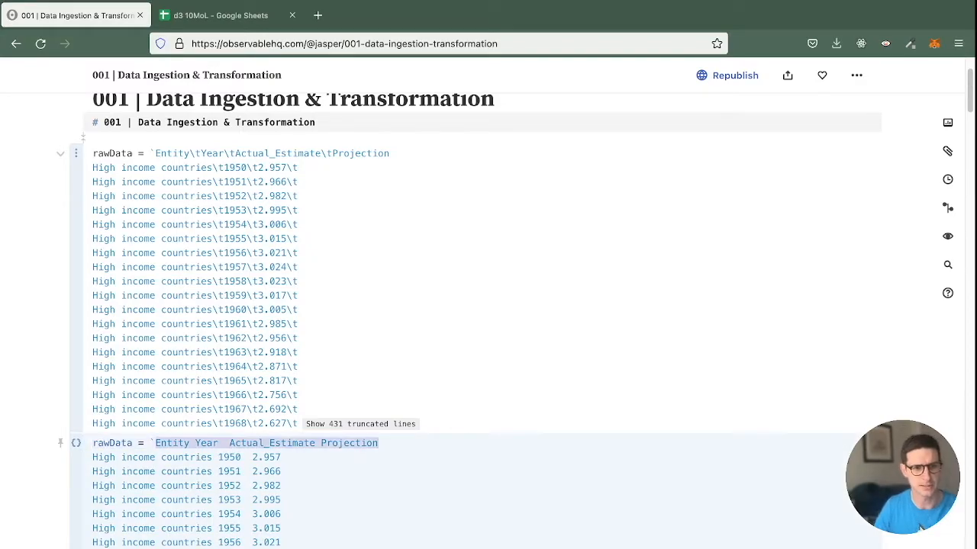
pyautogui.scroll(-3)
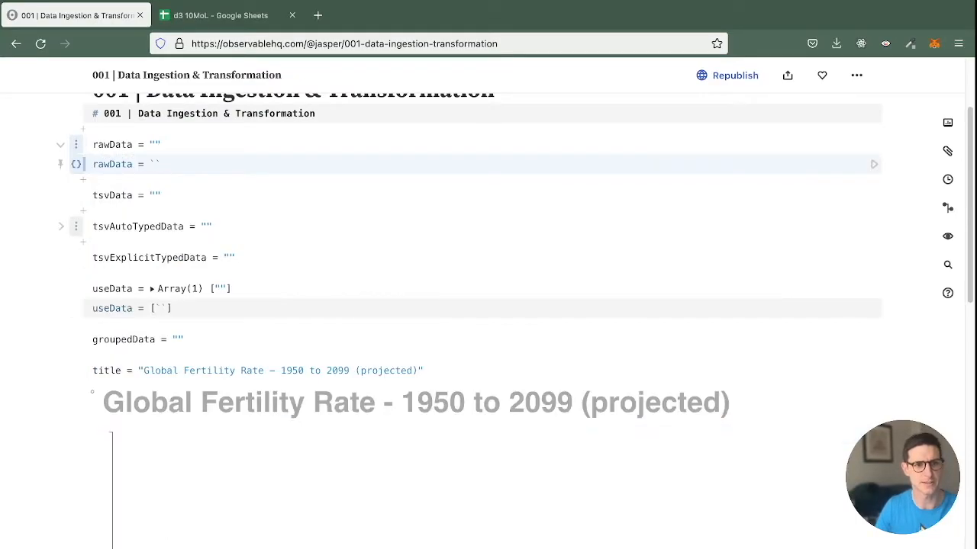
pyautogui.scroll(-3)
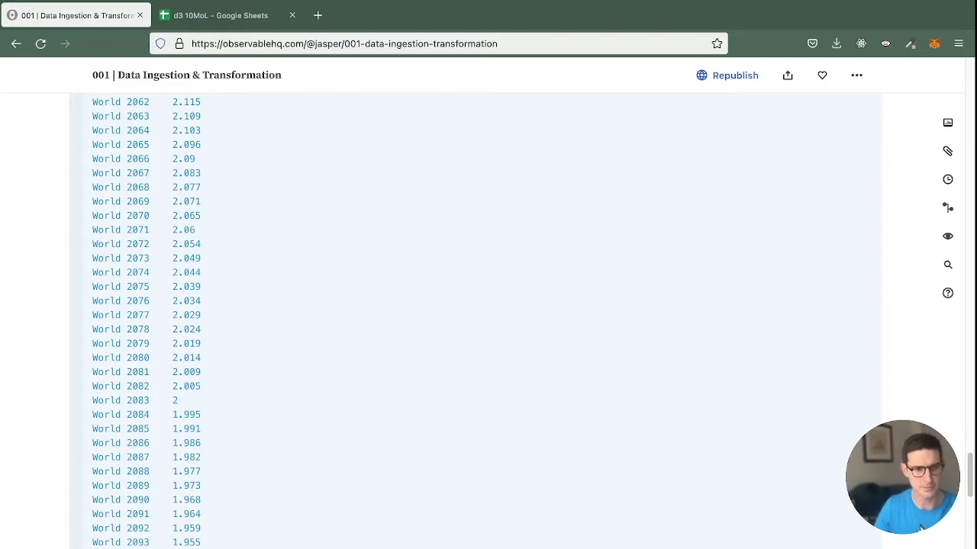
pyautogui.scroll(-3)
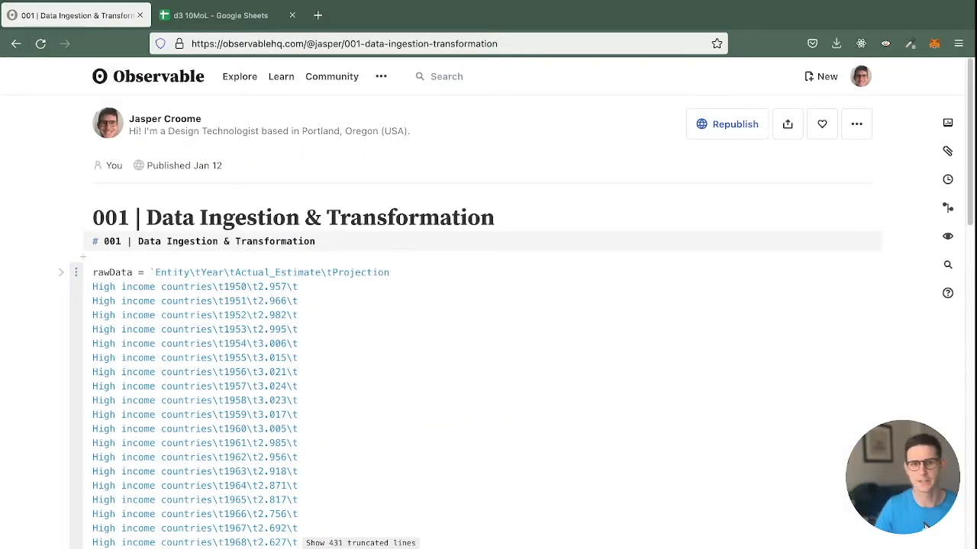
pyautogui.scroll(-3)
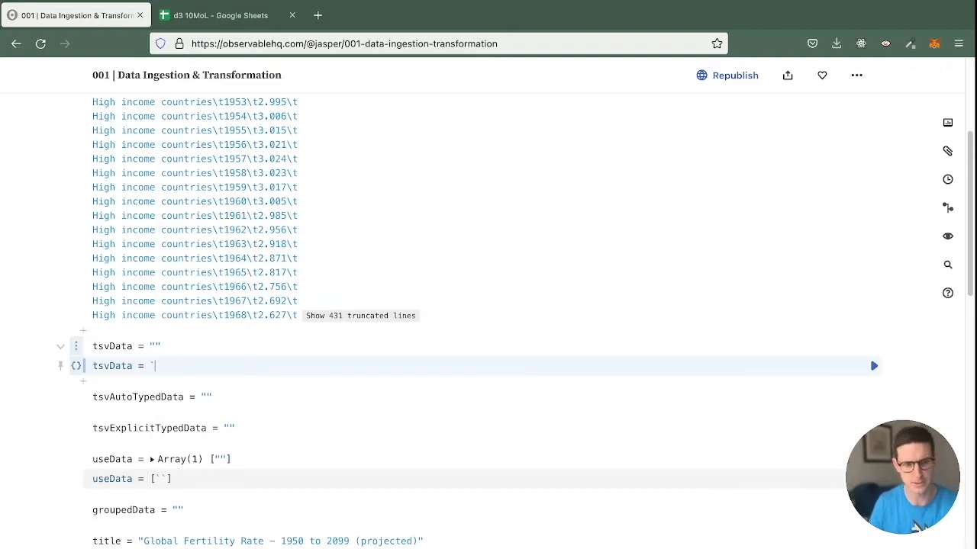
# Set tsvData to d3.tsvParse(rawData) and inspect its Array(450) of string rows
pyautogui.write('d3.t')
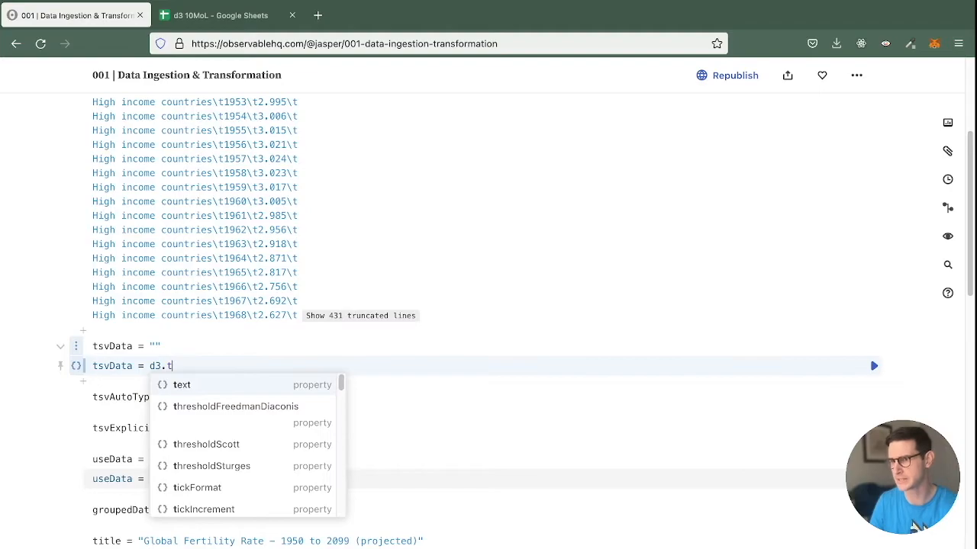
pyautogui.write('s')
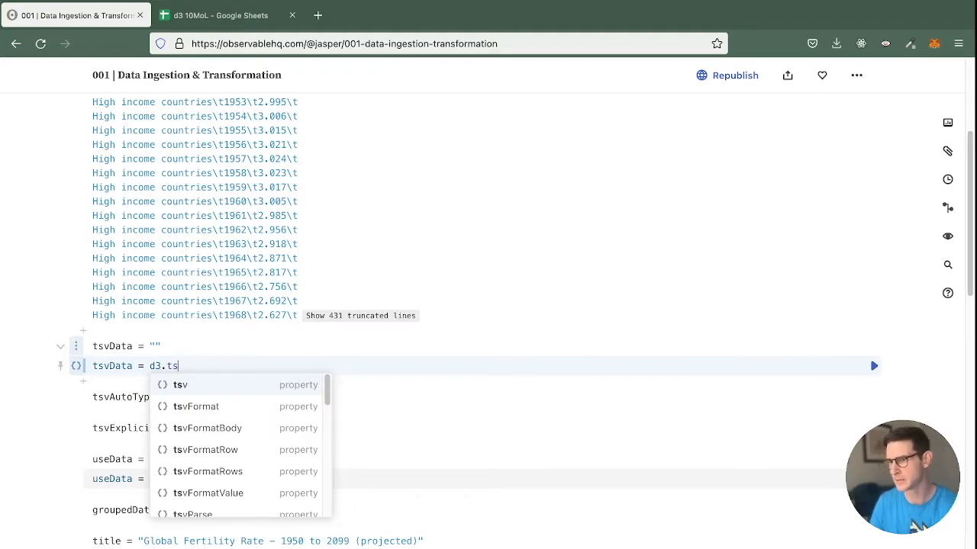
pyautogui.write('vPa')
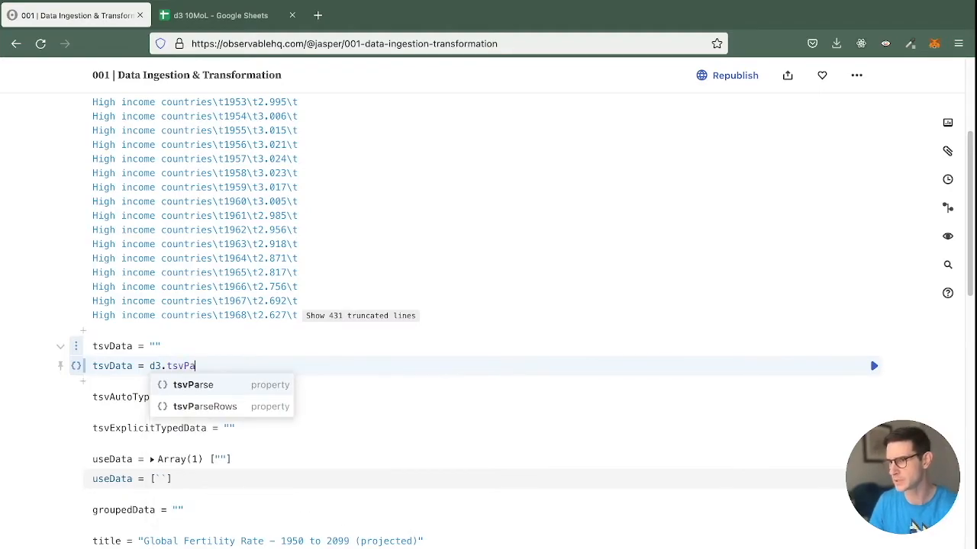
pyautogui.click(192, 385)
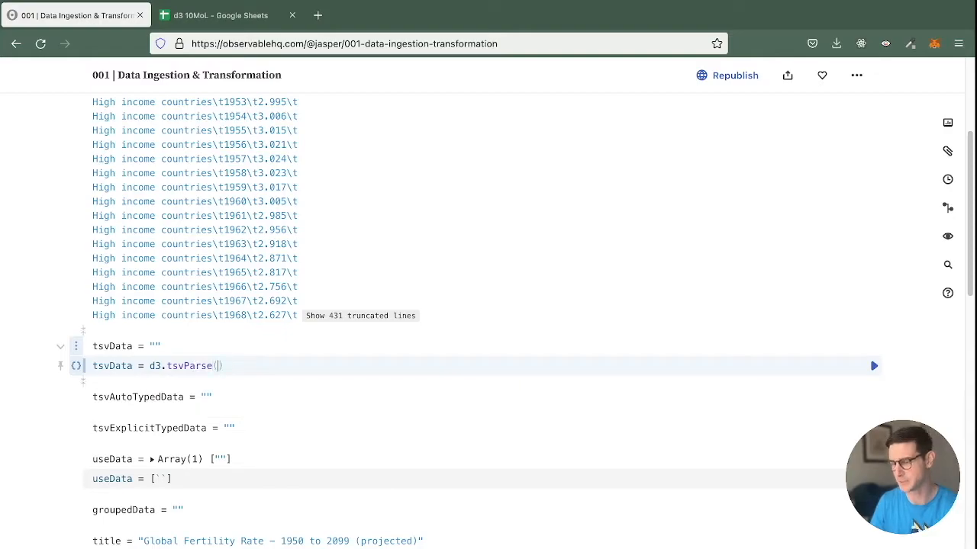
pyautogui.write('``')
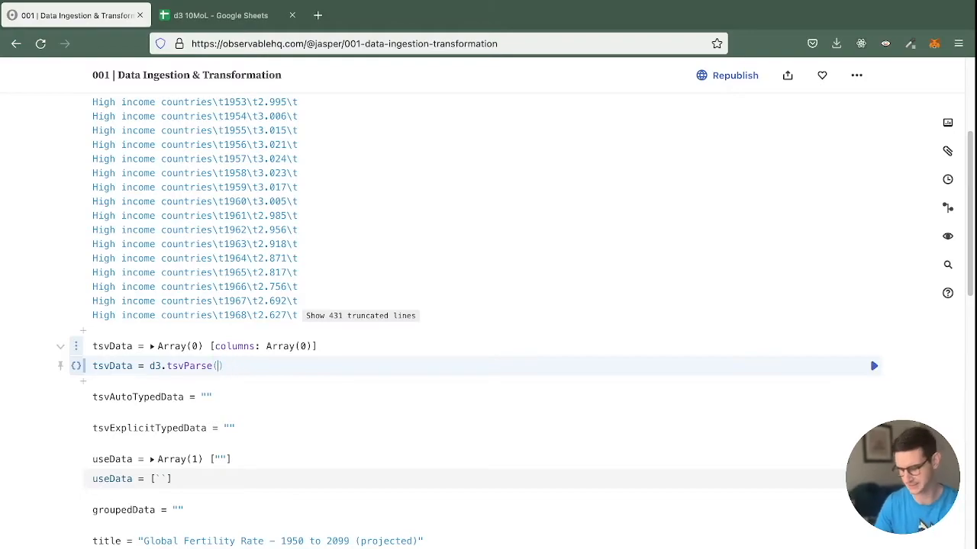
pyautogui.write('rawData')
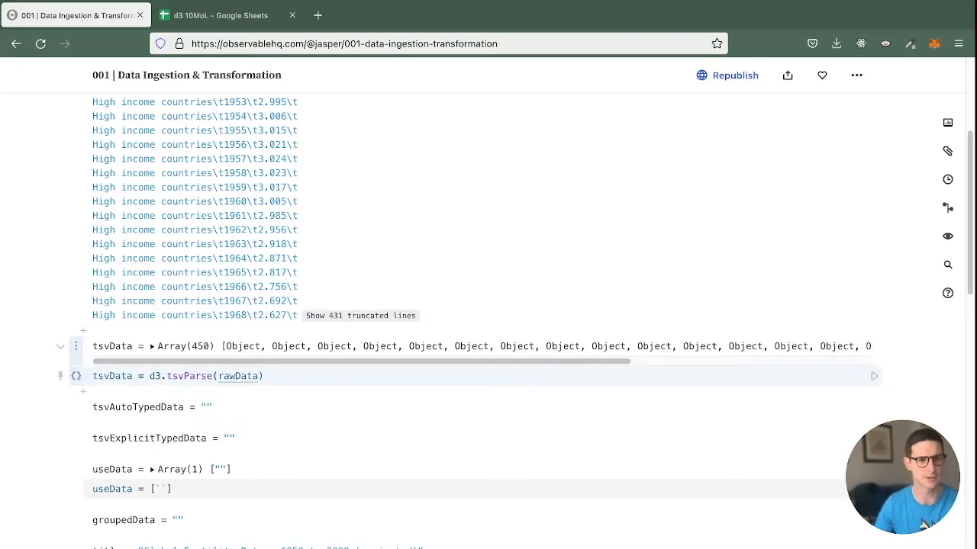
pyautogui.click(151, 345)
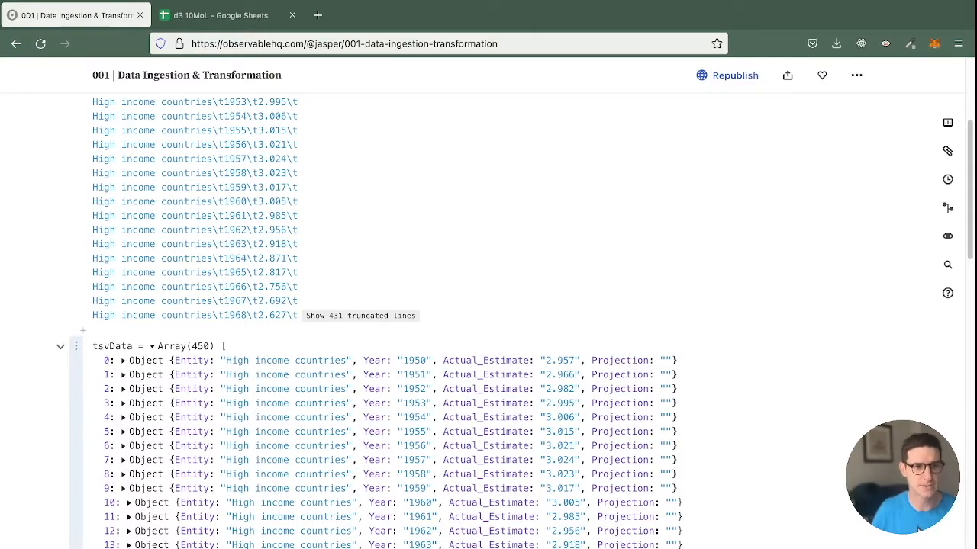
# Set tsvAutoTypedData to d3.tsvParse(rawData, d3.autoType), returning 450 typed rows
pyautogui.scroll(-3)
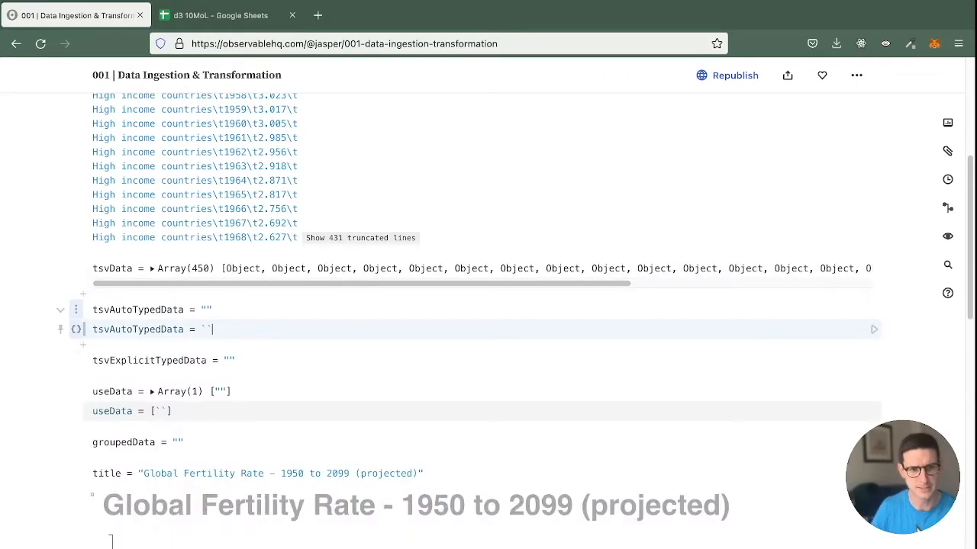
pyautogui.write('d3.')
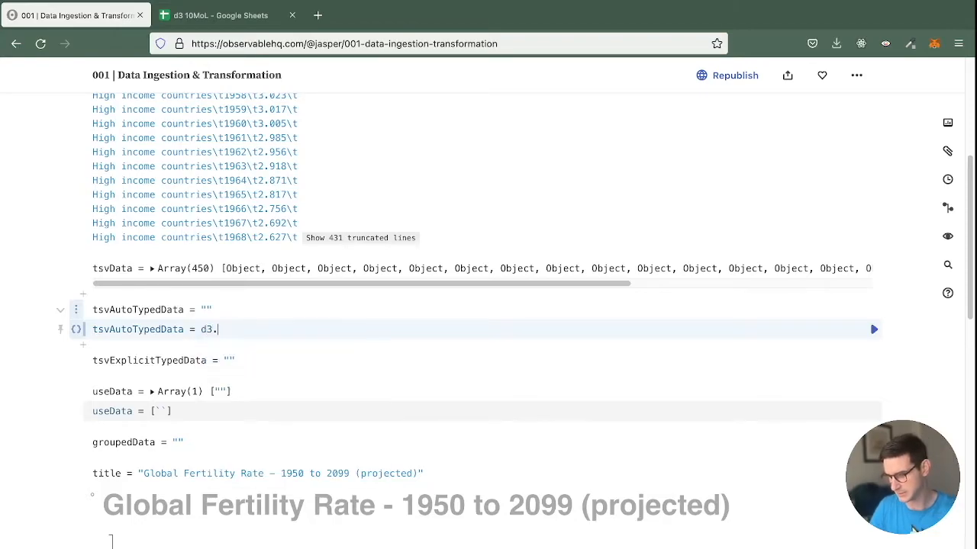
pyautogui.write('tsvParse')
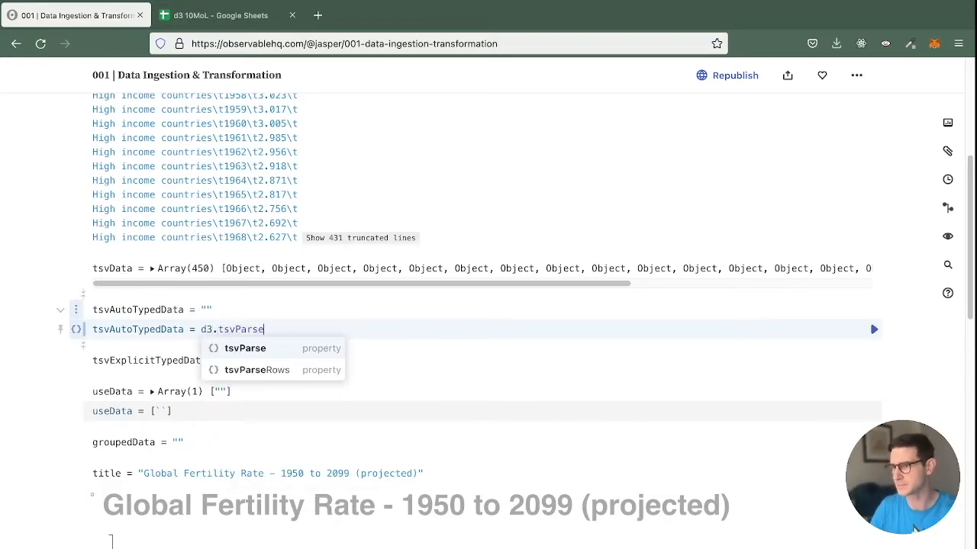
pyautogui.scroll(-3)
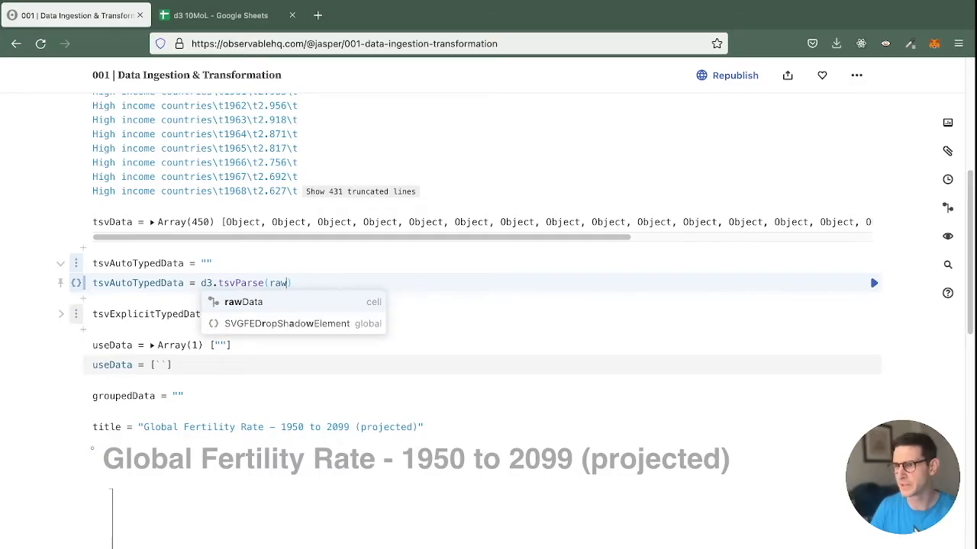
pyautogui.write('Dat')
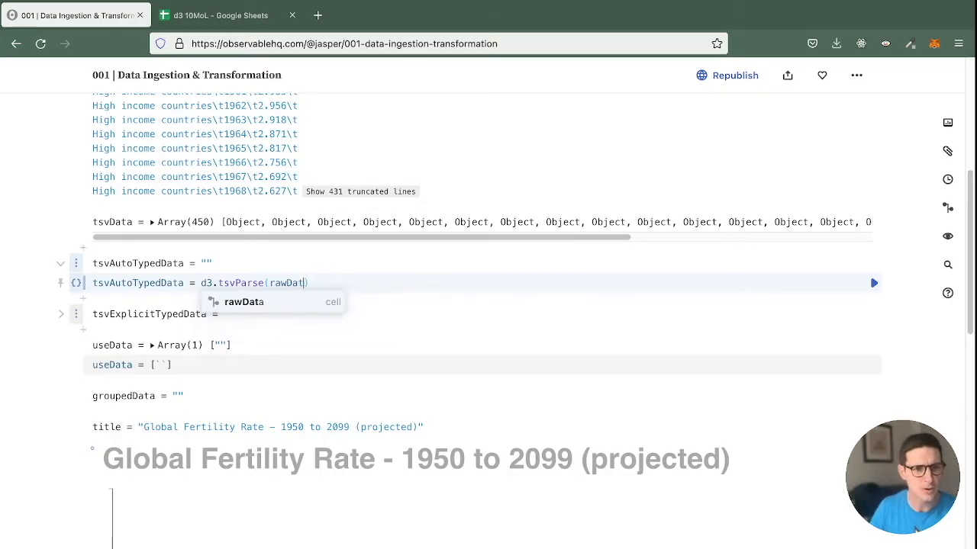
pyautogui.write(', d3')
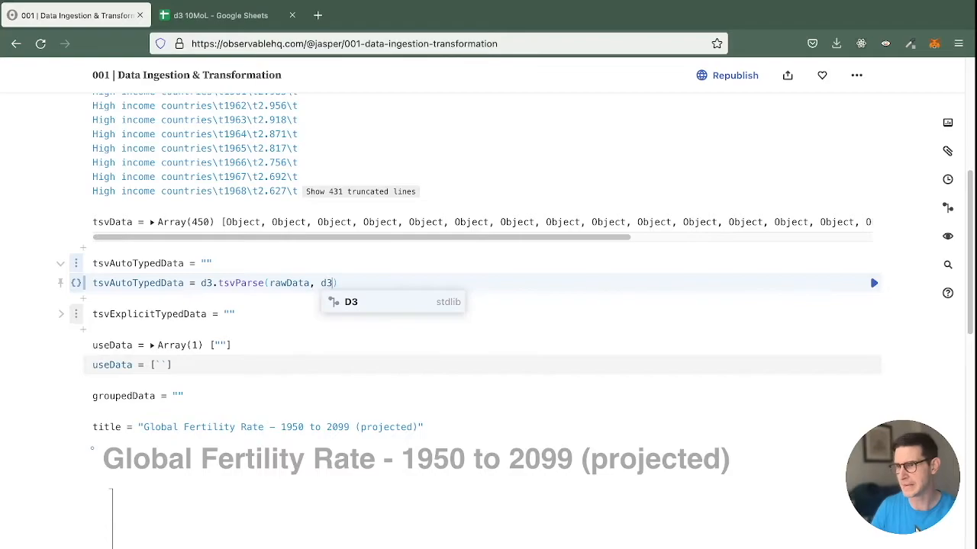
pyautogui.write('.')
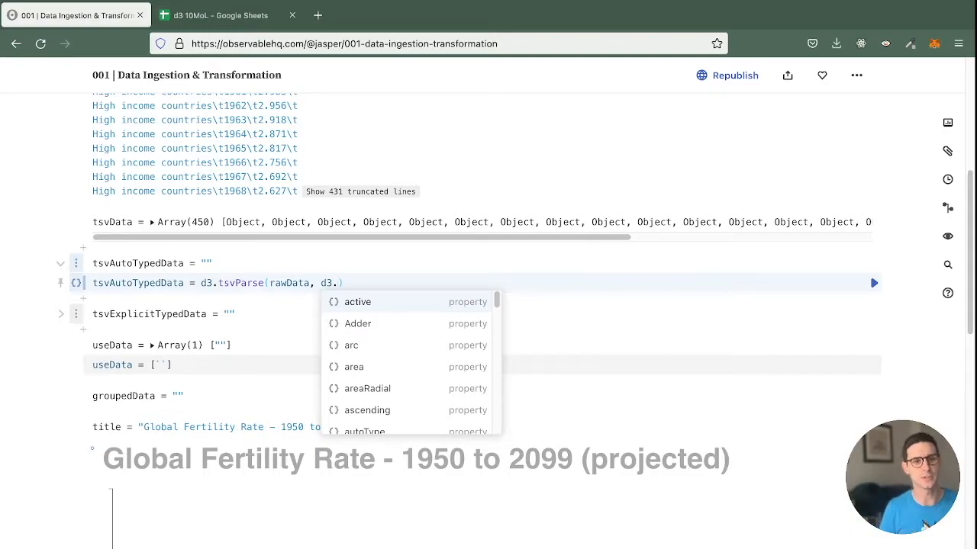
pyautogui.write('au')
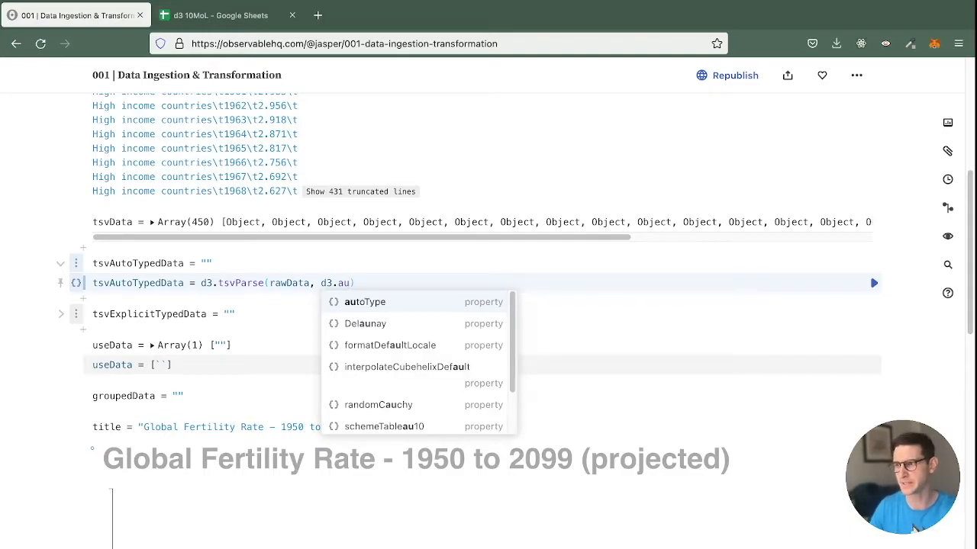
pyautogui.click(364, 302)
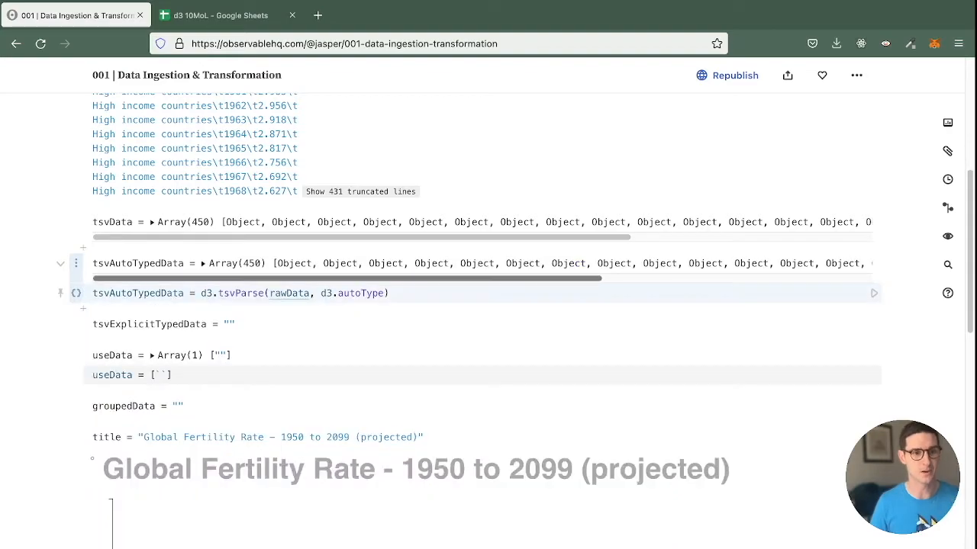
# Write tsvExplicitTypedData with timeParse years, numeric estimates and Summary; inspect tsvAutoTypedData
pyautogui.click(61, 325)
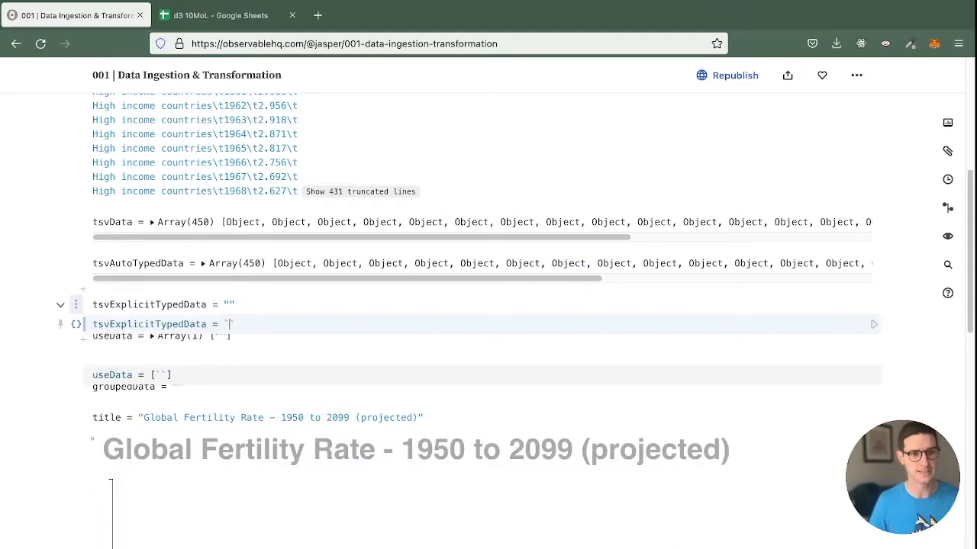
pyautogui.write('d3.tsvParse(')
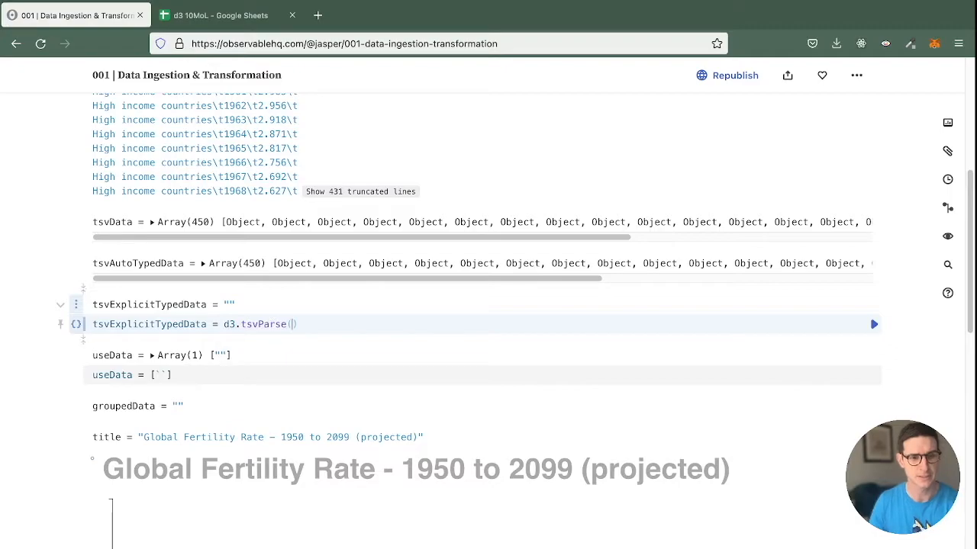
pyautogui.write('rawData,')
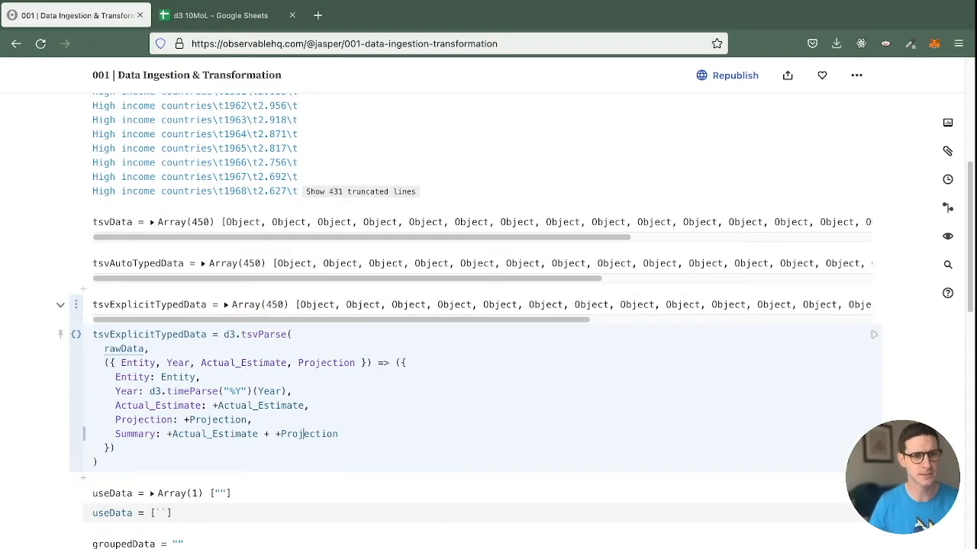
pyautogui.click(227, 304)
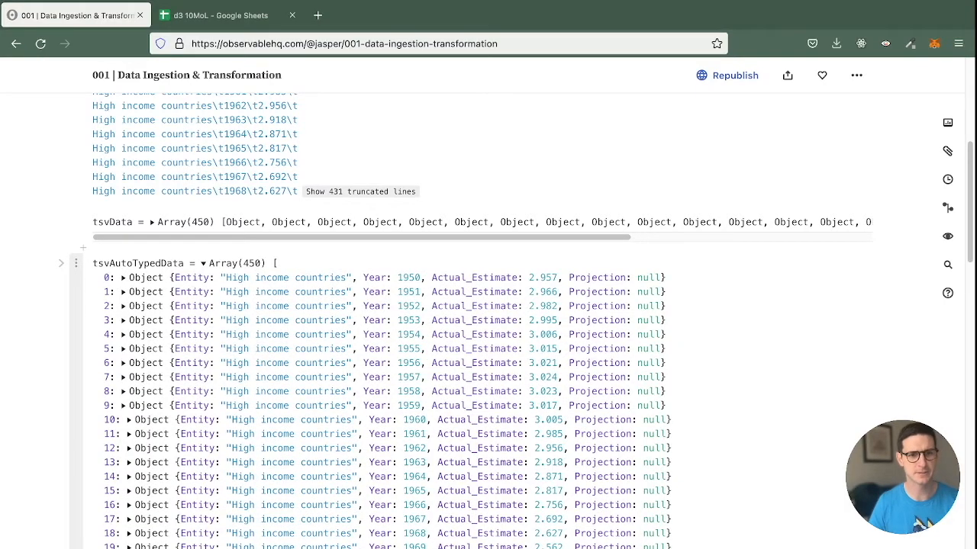
pyautogui.scroll(-3)
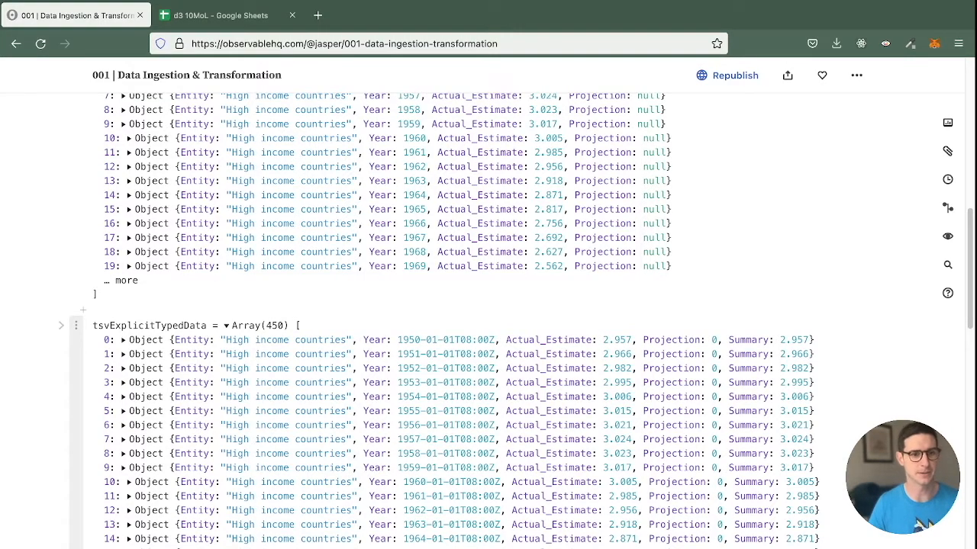
# Collapse the tsvExplicitTypedData output and clear the useData definition
pyautogui.scroll(-3)
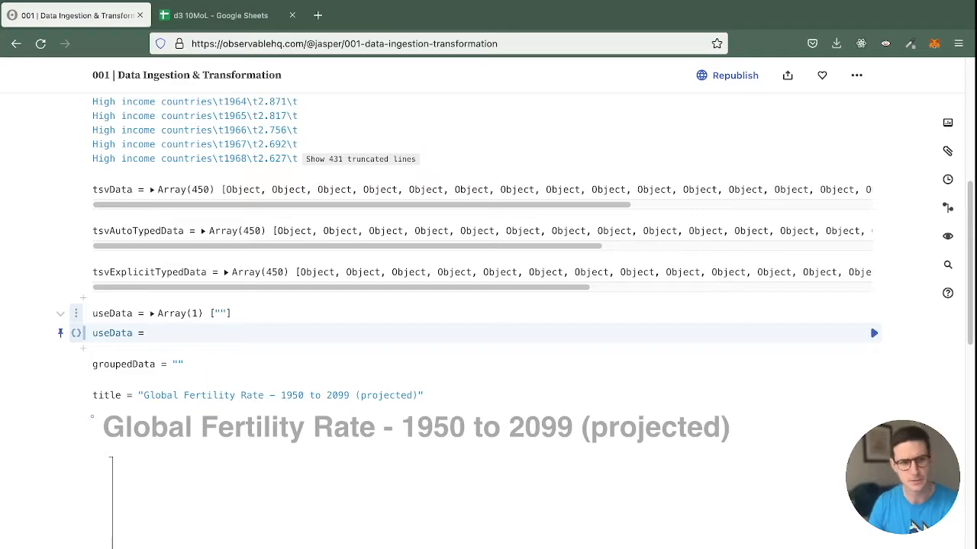
# Point useData at tsvExplicitTypedData so the chart shows three dotted fertility series
pyautogui.write('ts')
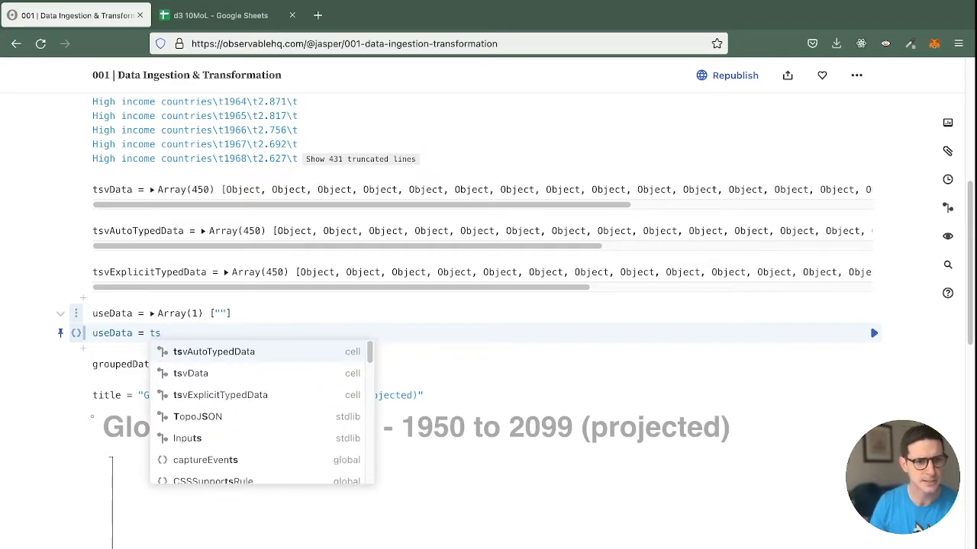
pyautogui.click(221, 395)
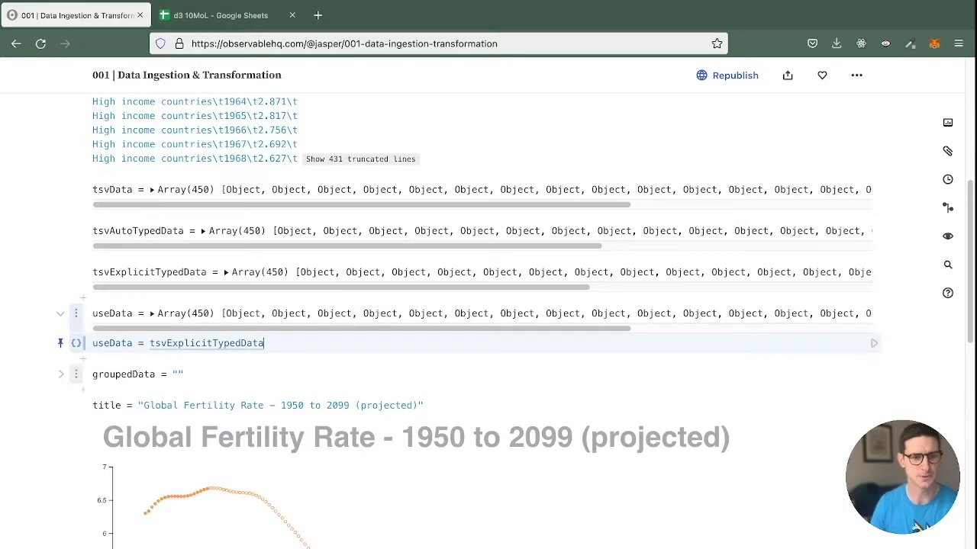
pyautogui.scroll(-3)
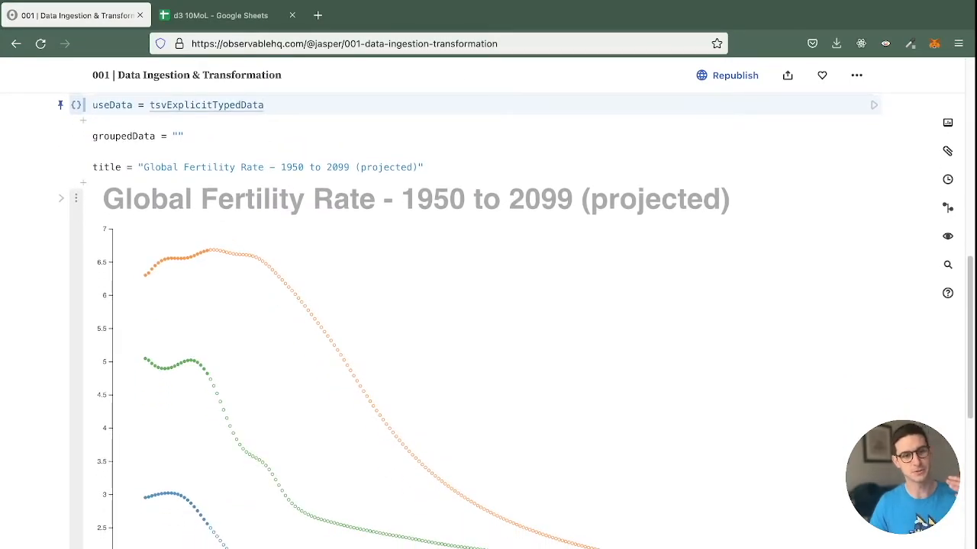
# Review the dotted fertility chart, then clear the groupedData cell's definition
pyautogui.scroll(-3)
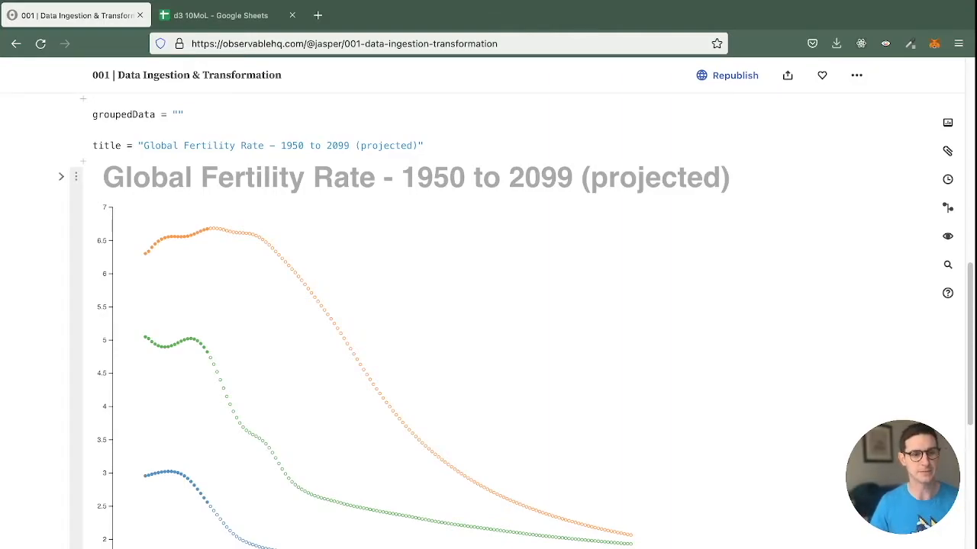
pyautogui.scroll(-3)
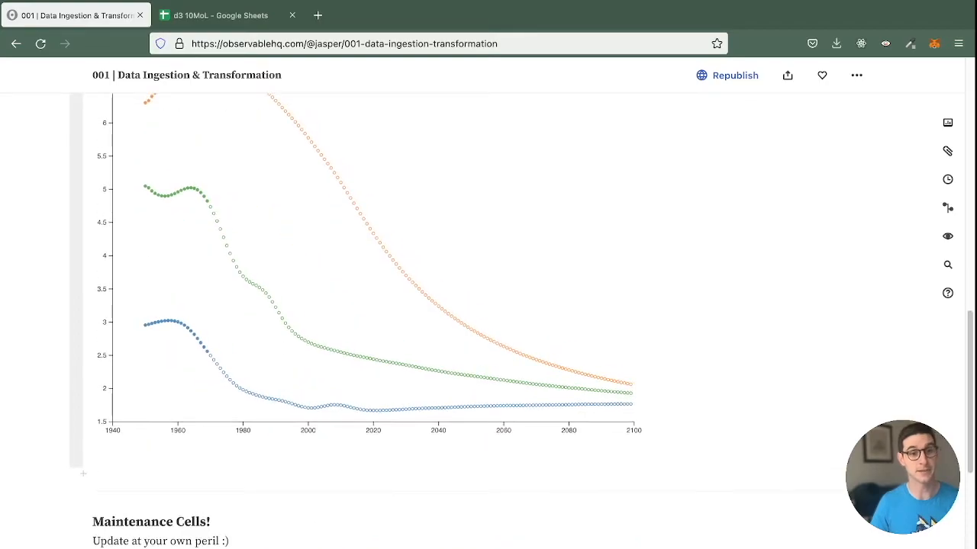
pyautogui.scroll(-3)
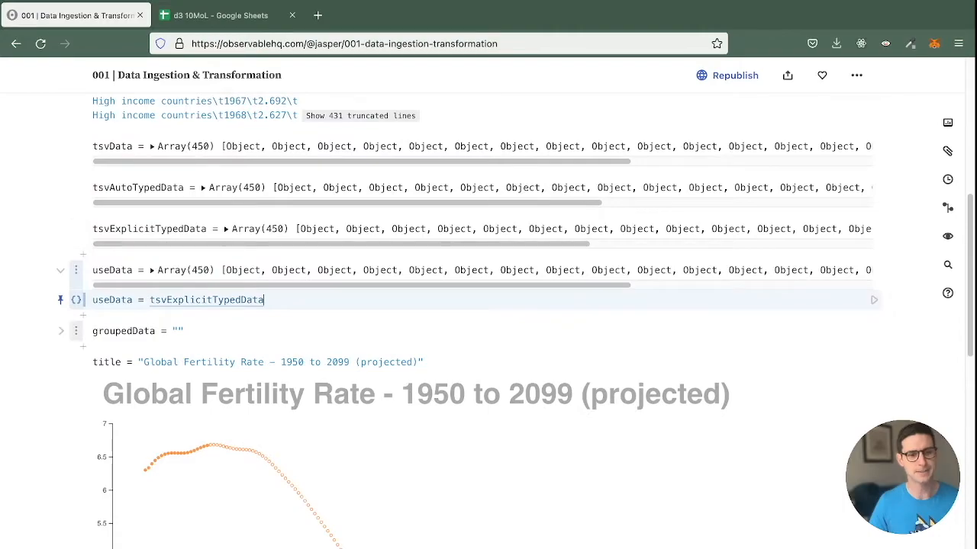
pyautogui.scroll(-3)
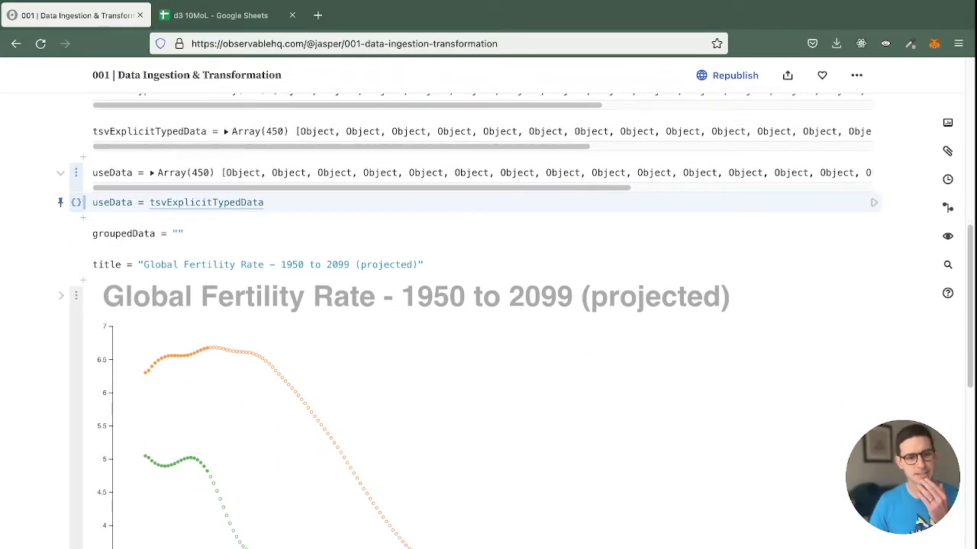
pyautogui.scroll(-3)
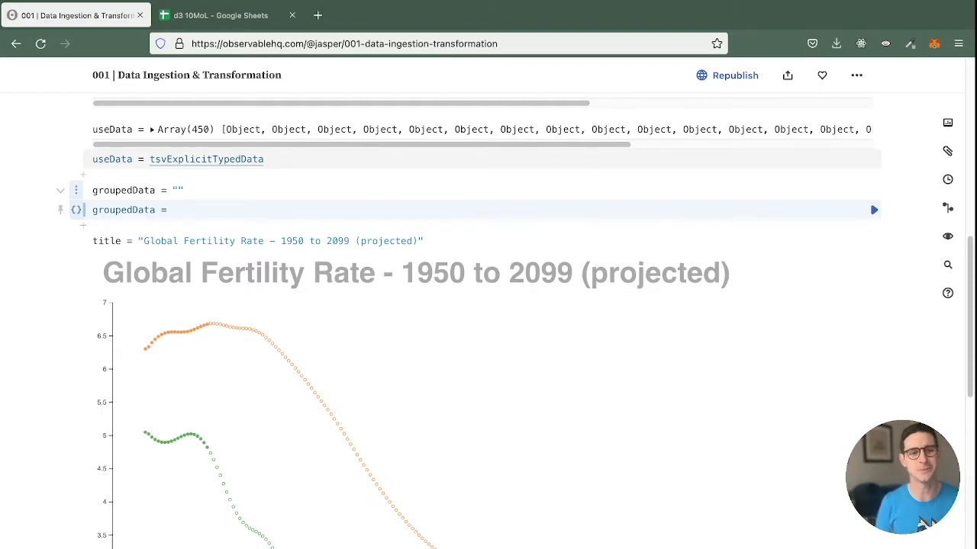
# Set groupedData to d3.group(tsvExplicitTypedData, d => d["Entity"]), a three-entry Map
pyautogui.click(172, 210)
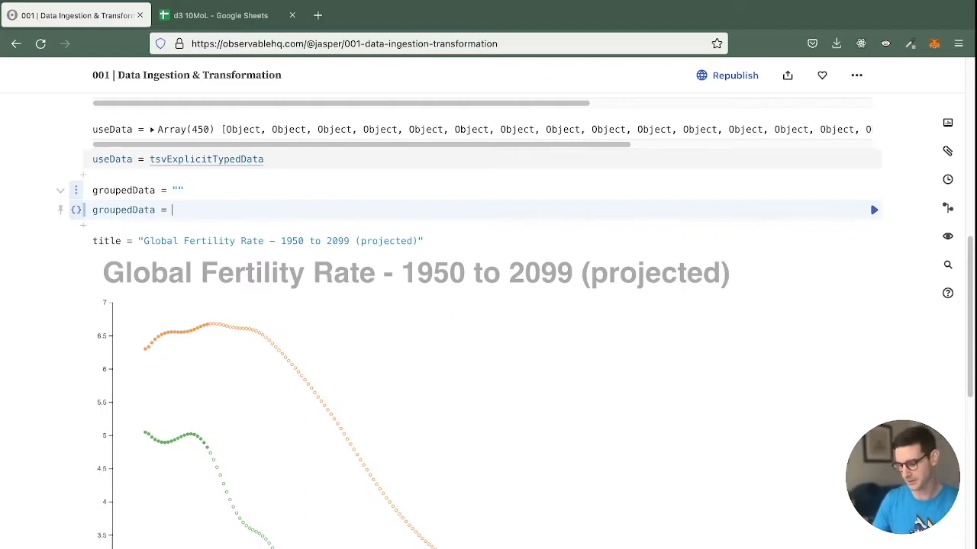
pyautogui.write('d3')
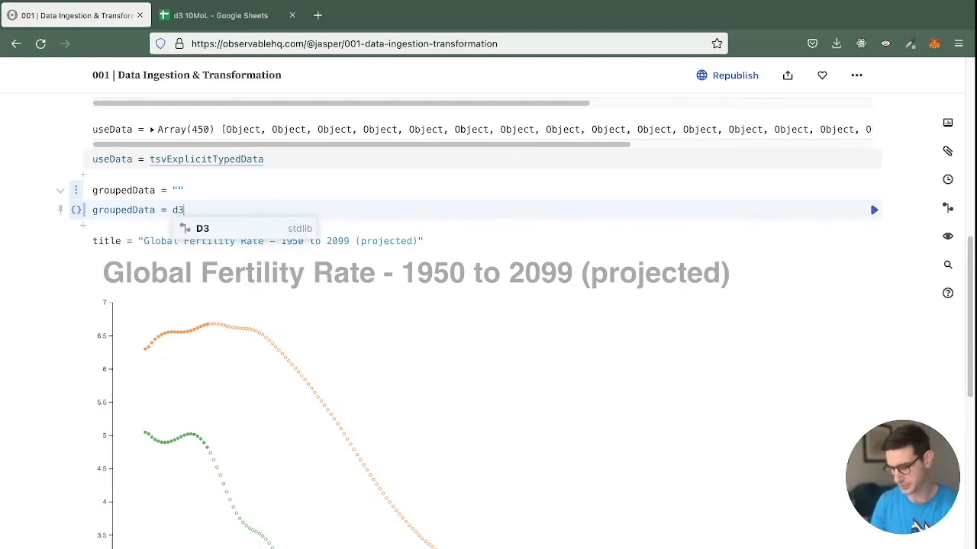
pyautogui.write('.group()')
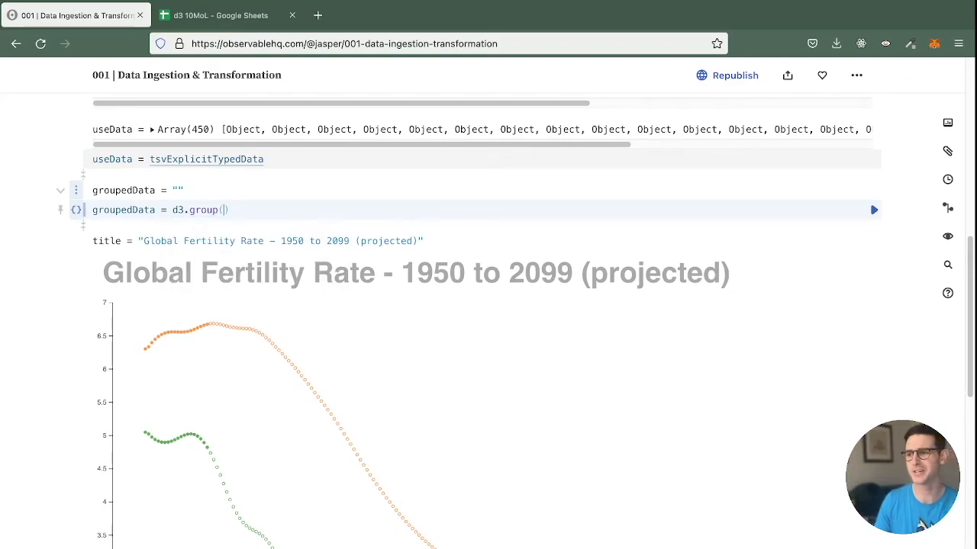
pyautogui.write('ts')
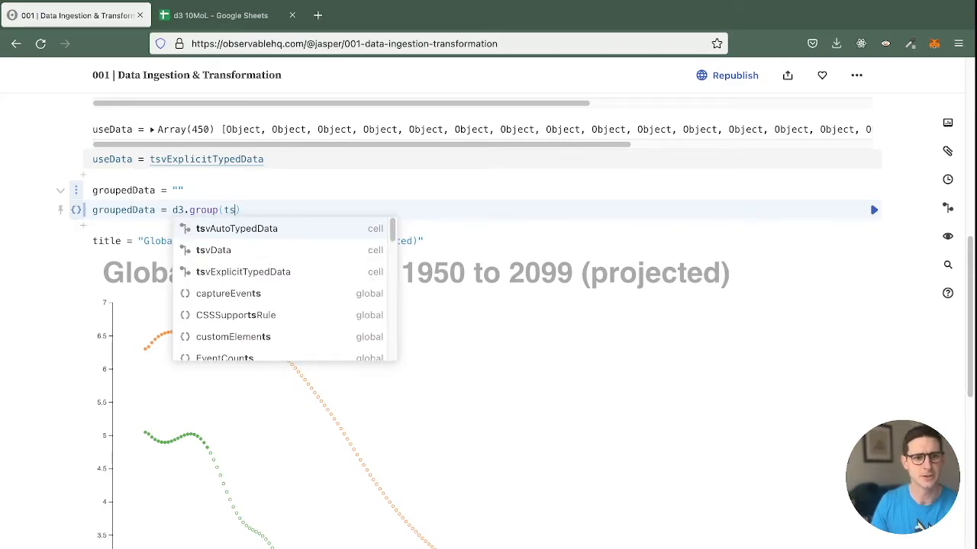
pyautogui.click(243, 271)
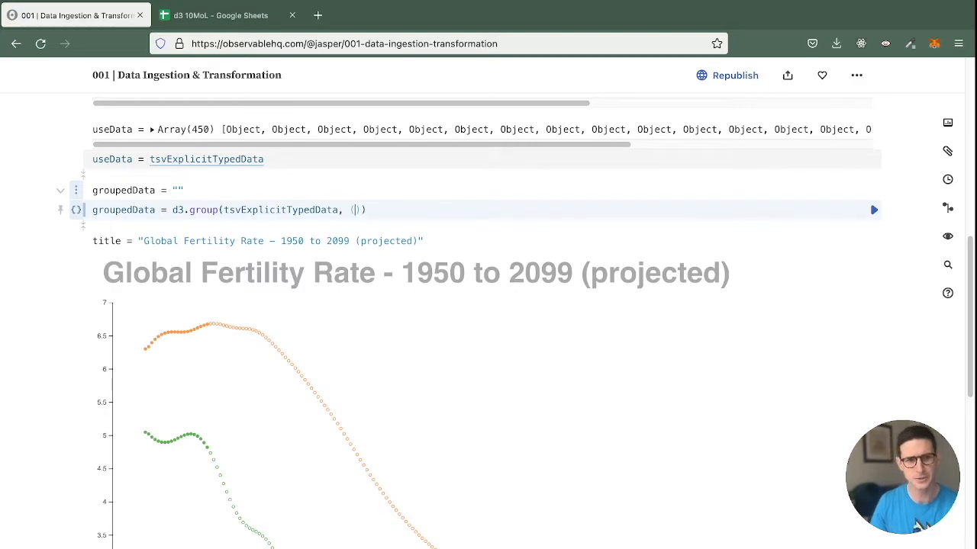
pyautogui.write('d')
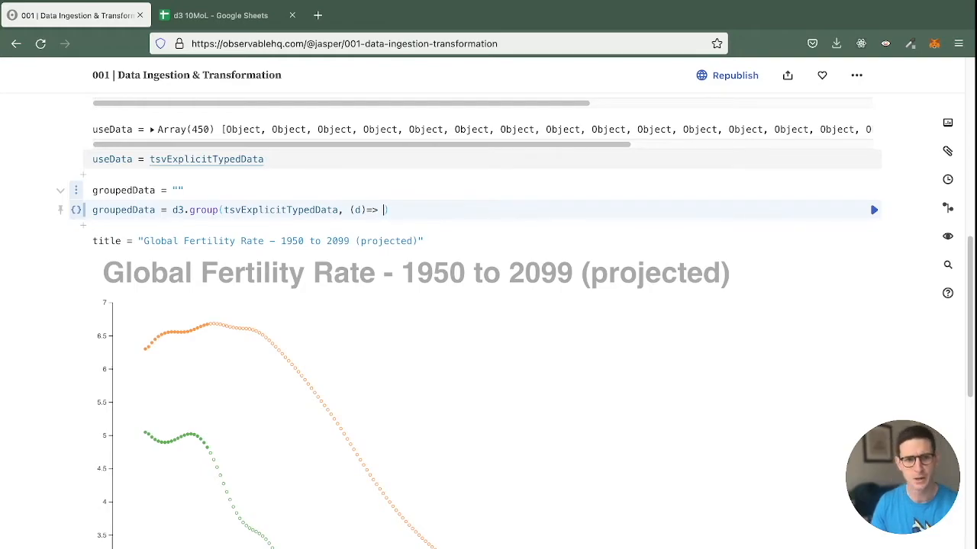
pyautogui.write('d[')
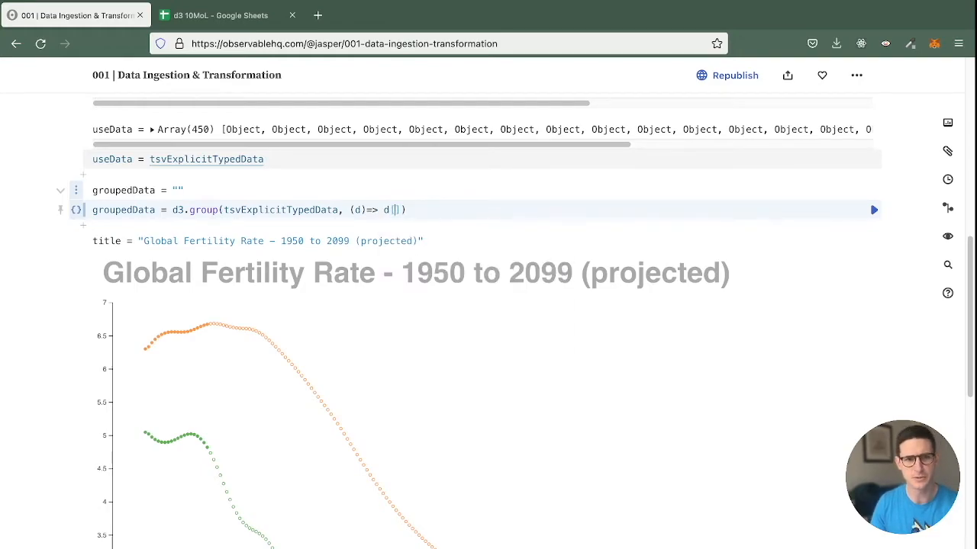
pyautogui.write('dataStructure.')
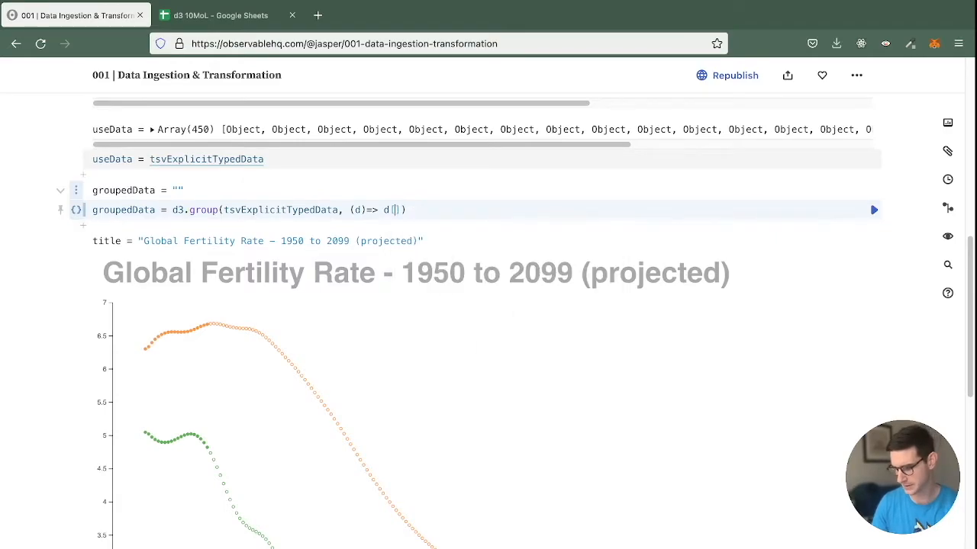
pyautogui.write("['E']")
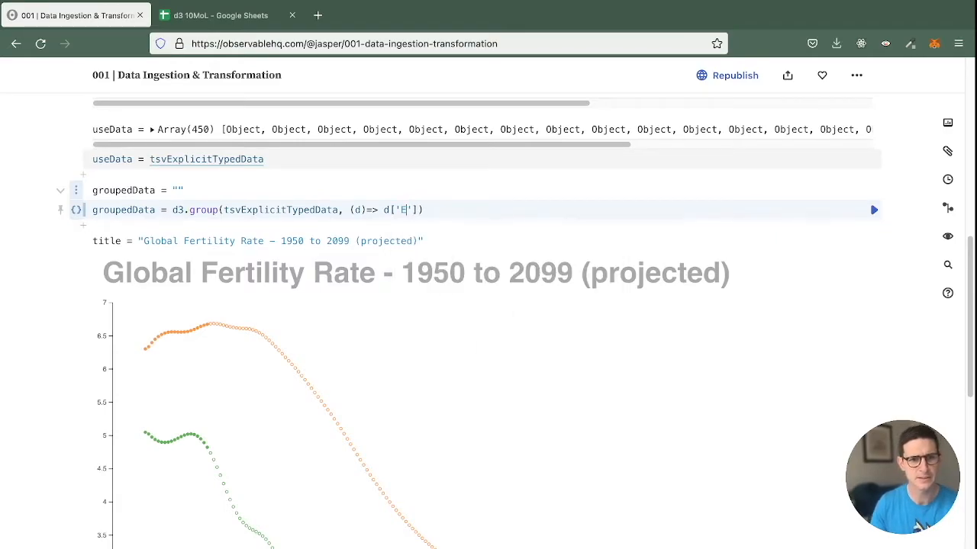
pyautogui.write('ntit')
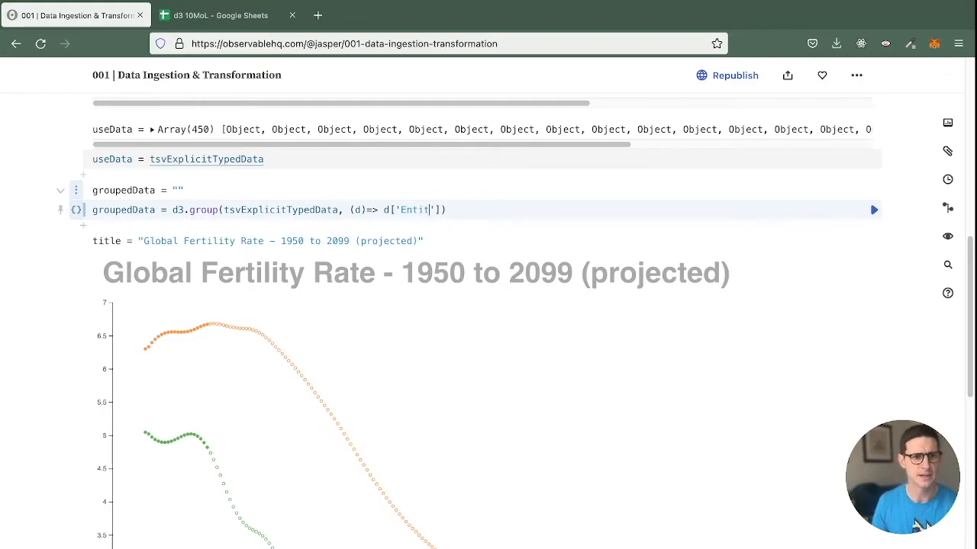
pyautogui.write('y"')
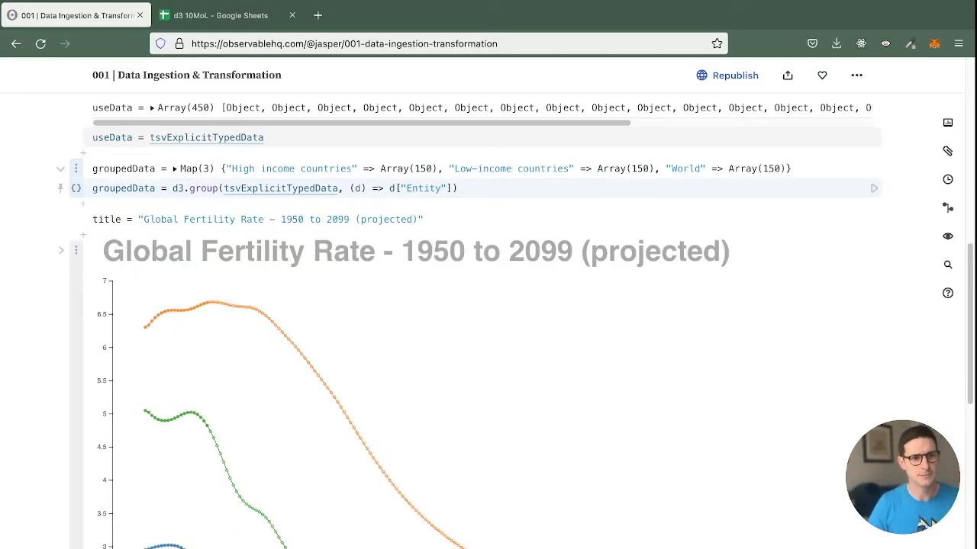
# Scroll to the chart code and select the dots-class chart.append("g") block
pyautogui.scroll(-3)
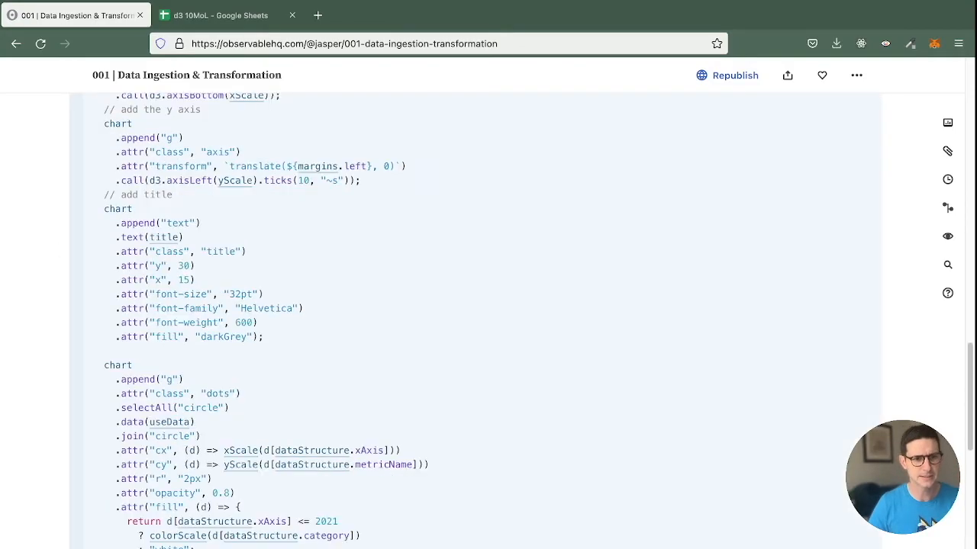
pyautogui.scroll(-3)
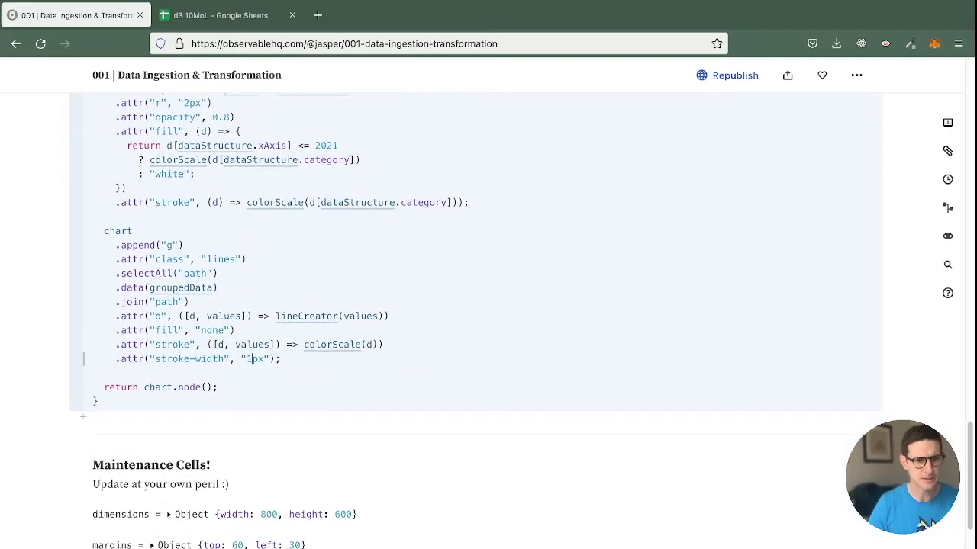
pyautogui.scroll(-3)
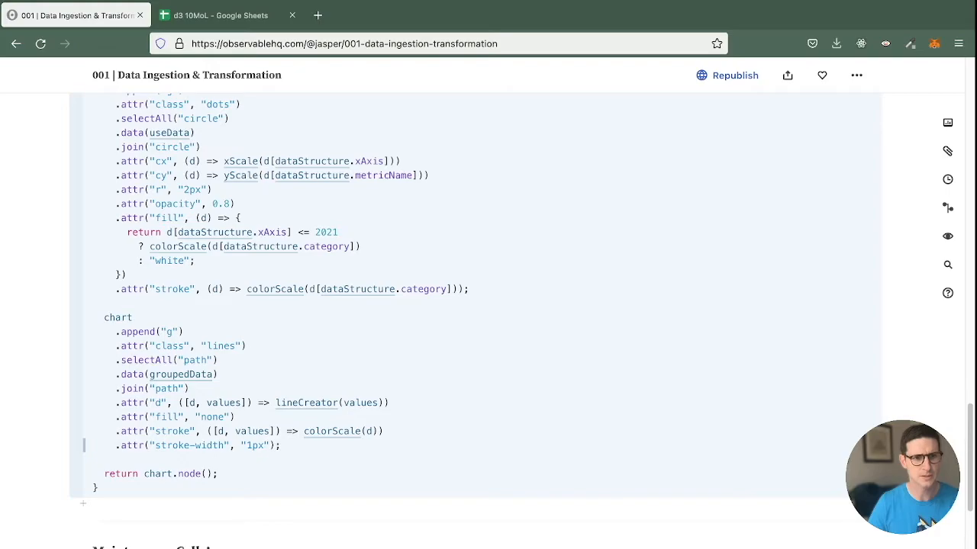
pyautogui.scroll(-3)
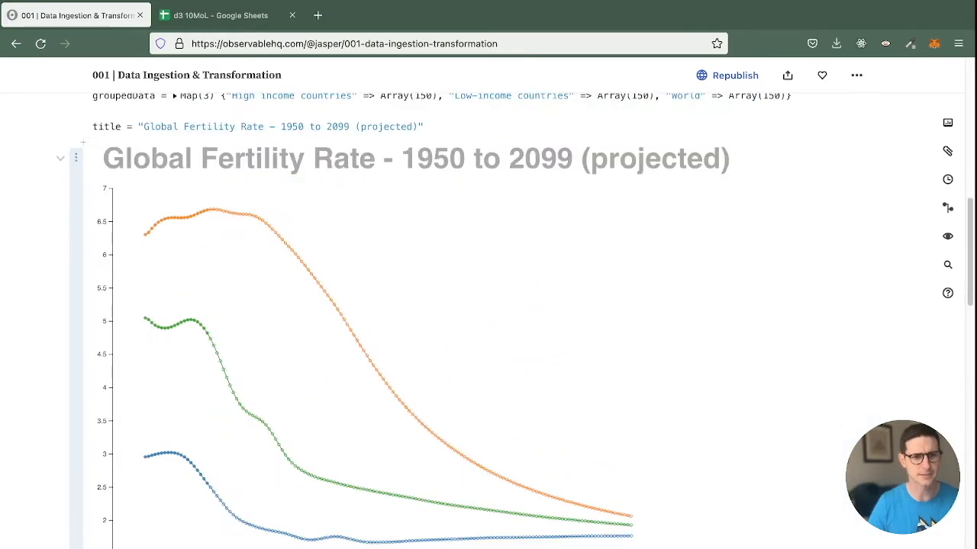
pyautogui.scroll(-3)
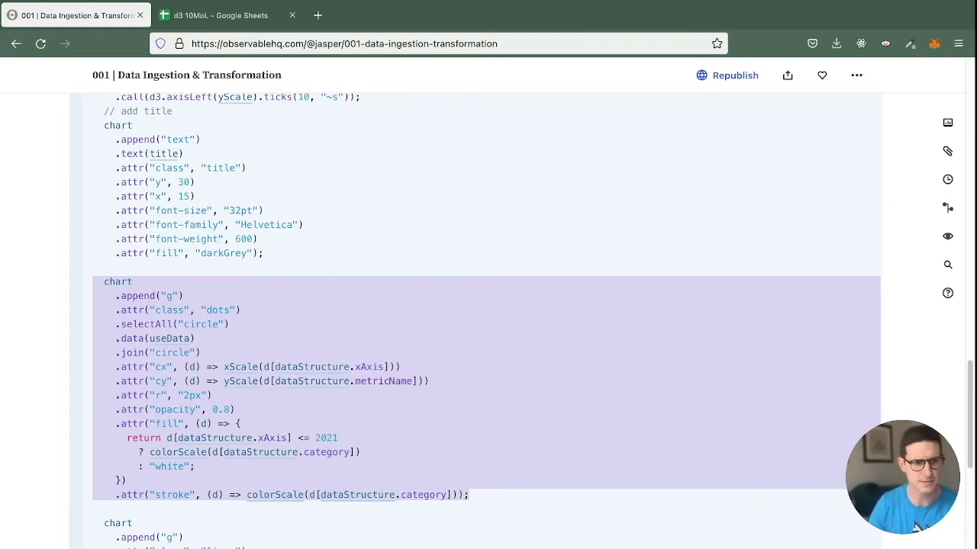
# Comment out the dots code so the Global Fertility Rate chart shows only three lines
pyautogui.press('ctrl+/')
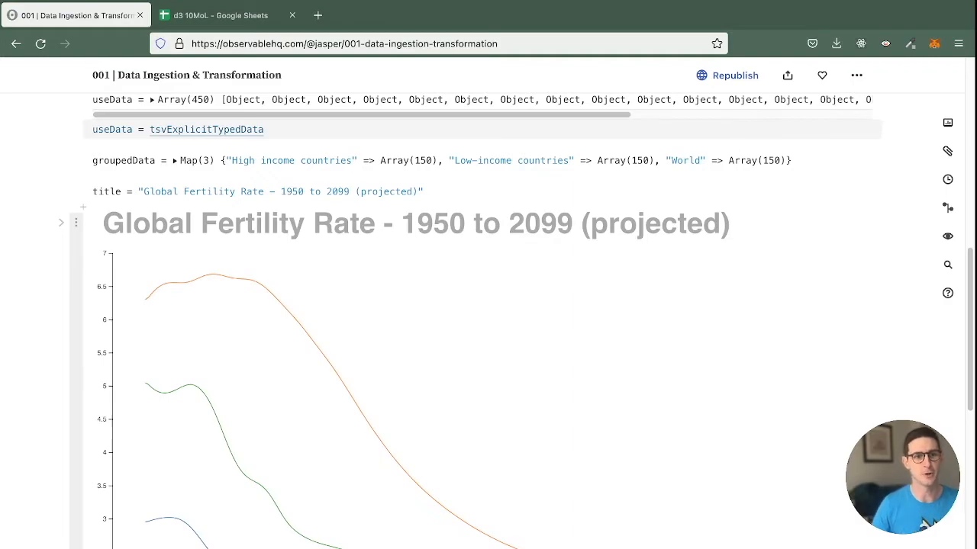
pyautogui.scroll(-3)
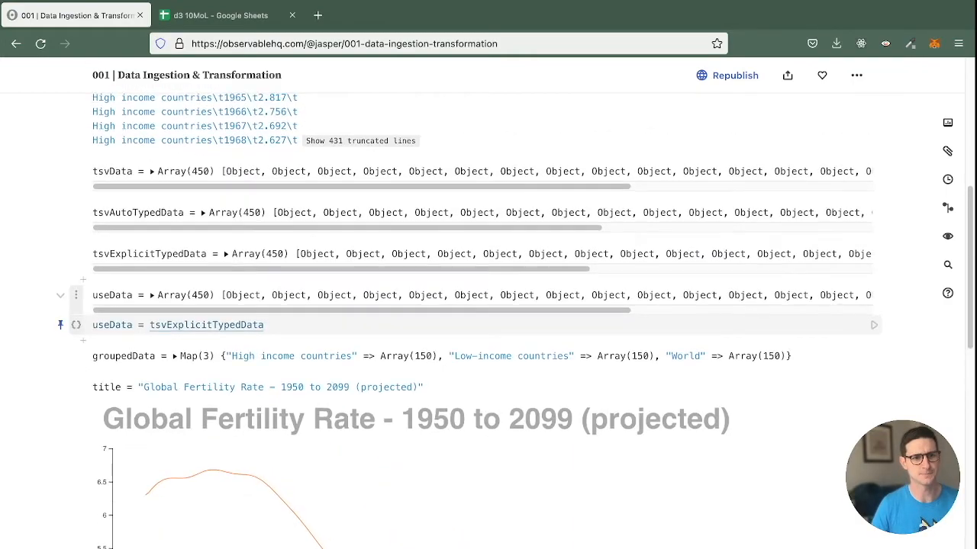